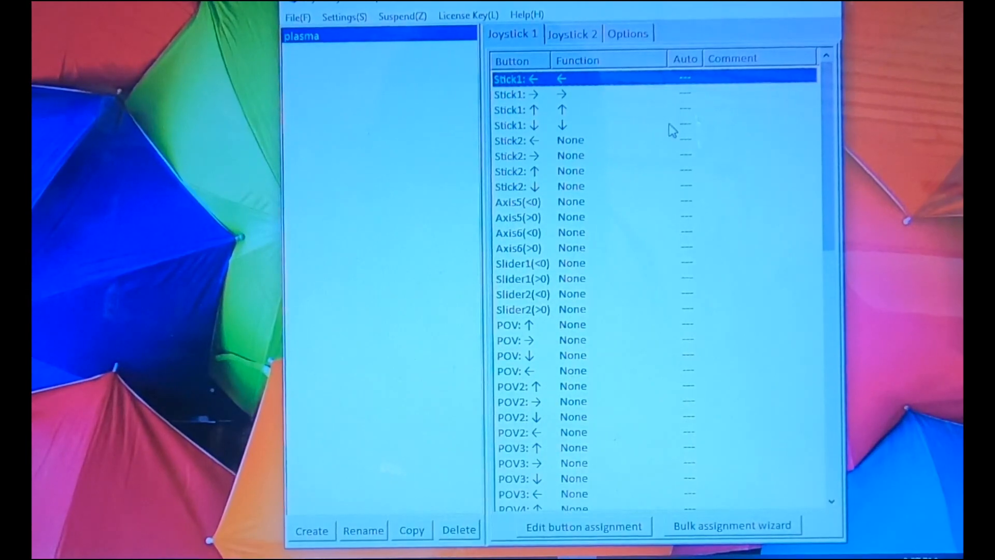
# Step: Assign the G key to Stick1 down, then reopen that direction's assignment
pyautogui.click(540, 124)
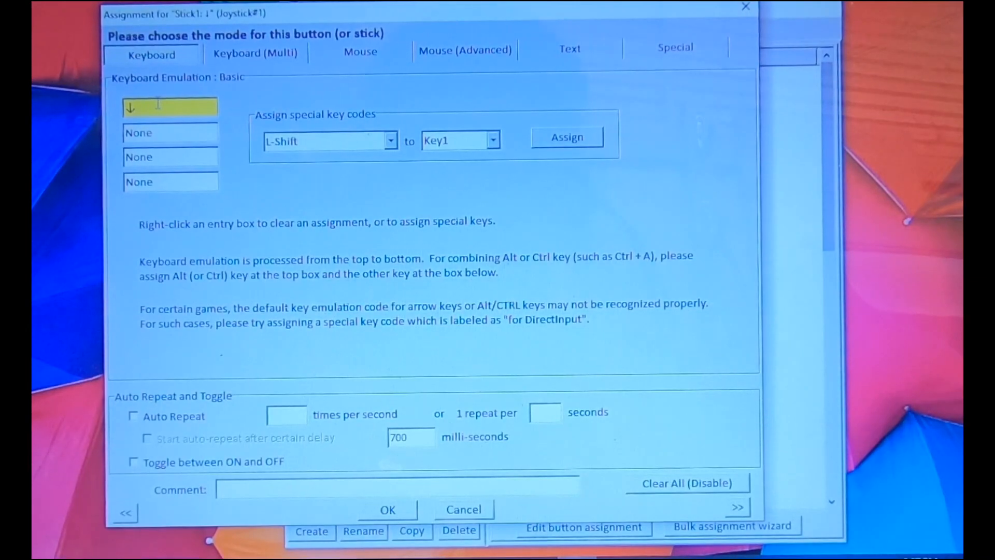
pyautogui.write('G')
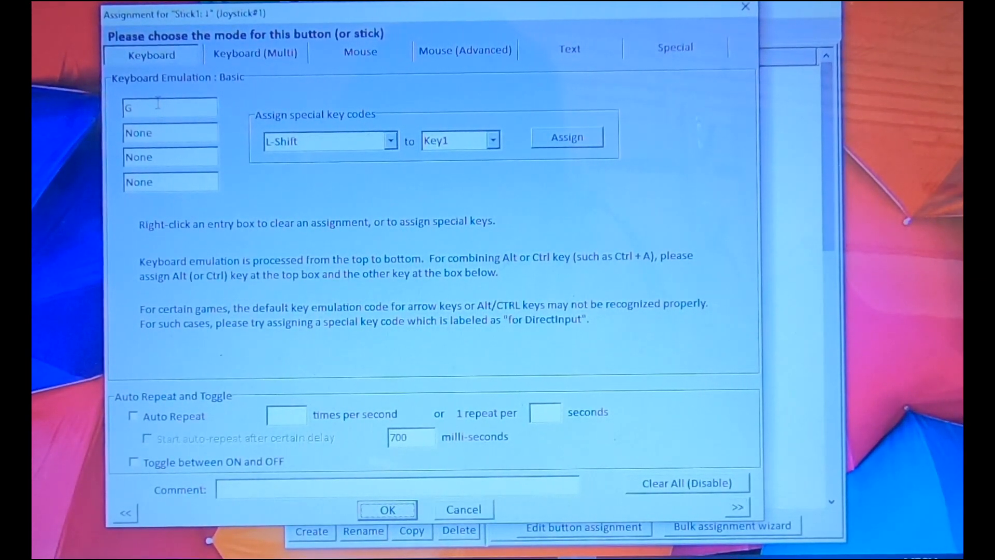
pyautogui.click(387, 509)
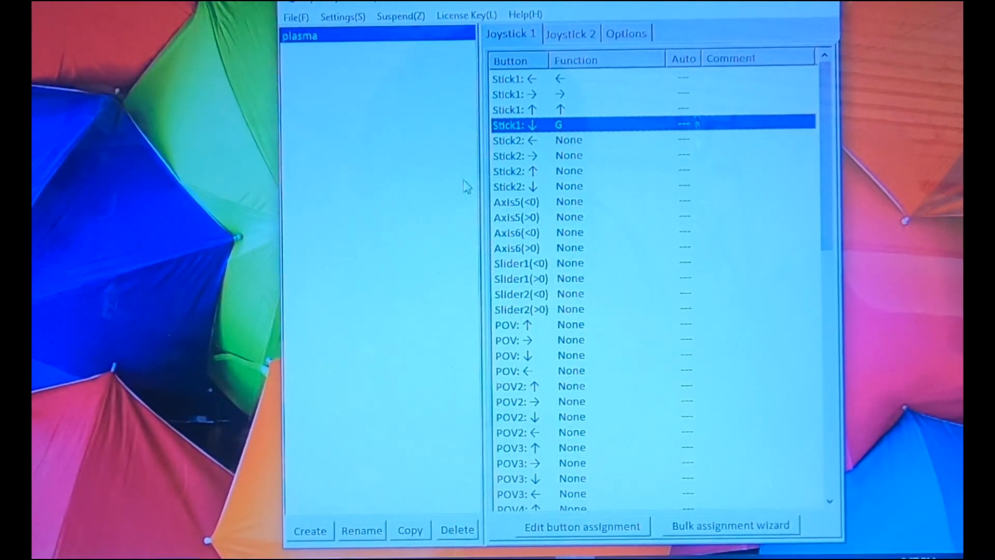
pyautogui.doubleClick(559, 125)
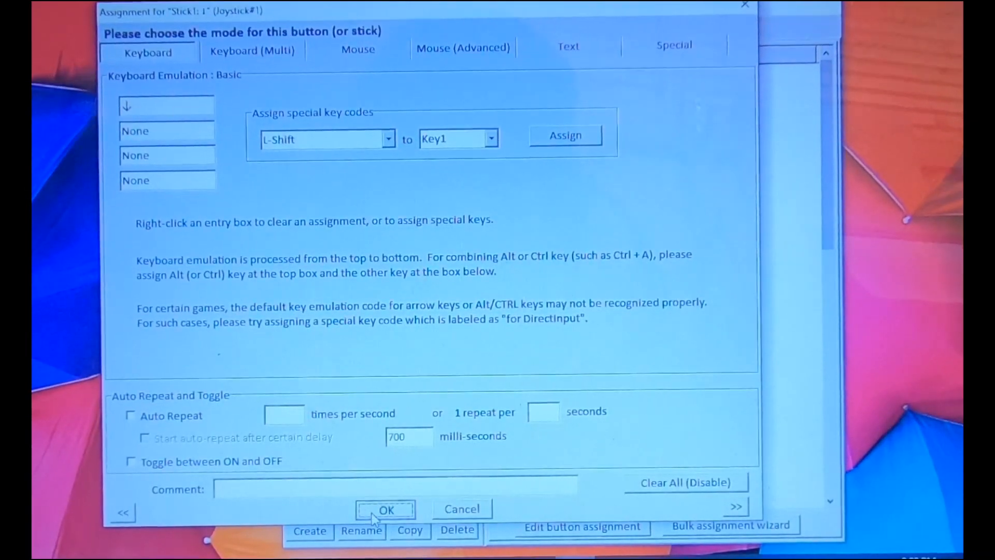
# Step: Confirm the down-arrow key for Stick1 down and select the Button 7 row
pyautogui.click(385, 509)
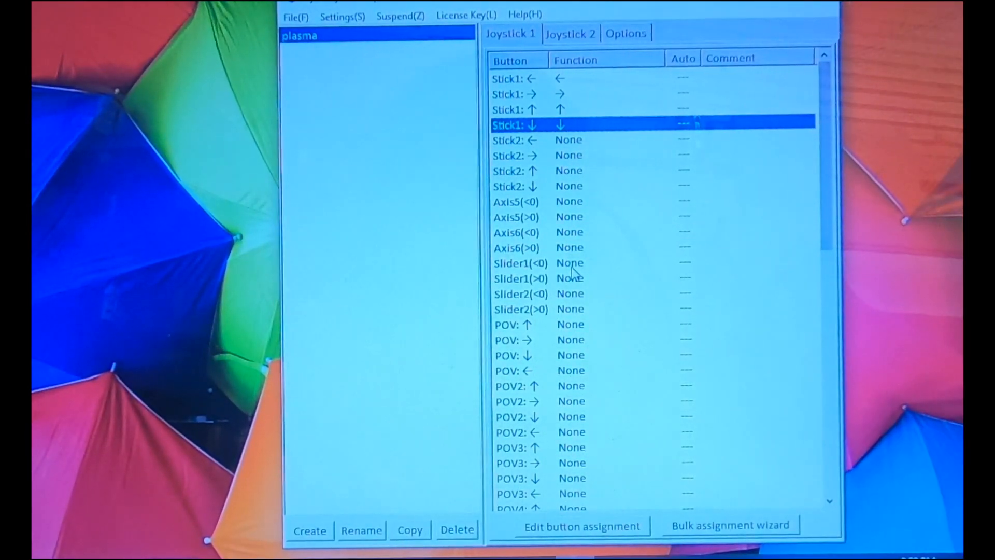
pyautogui.scroll(-3)
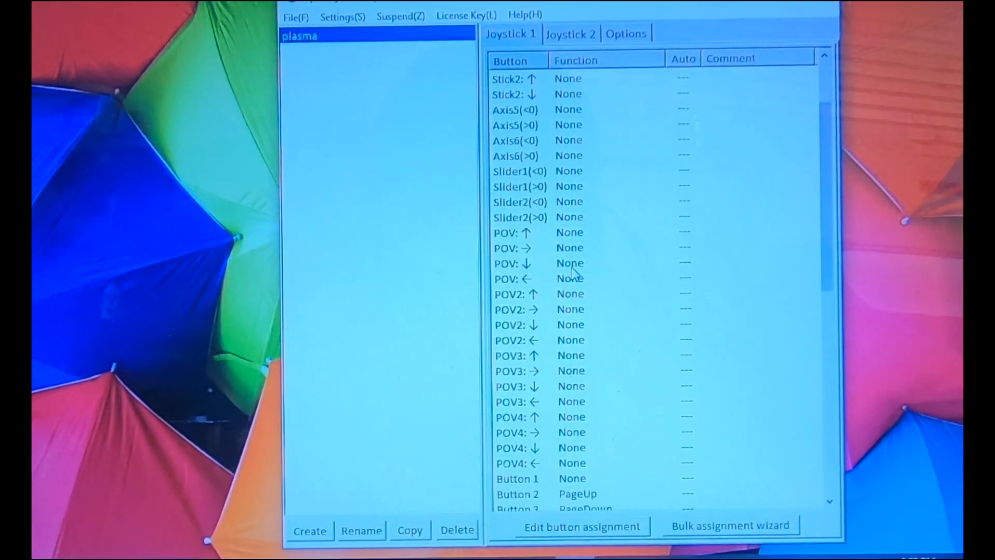
pyautogui.scroll(-3)
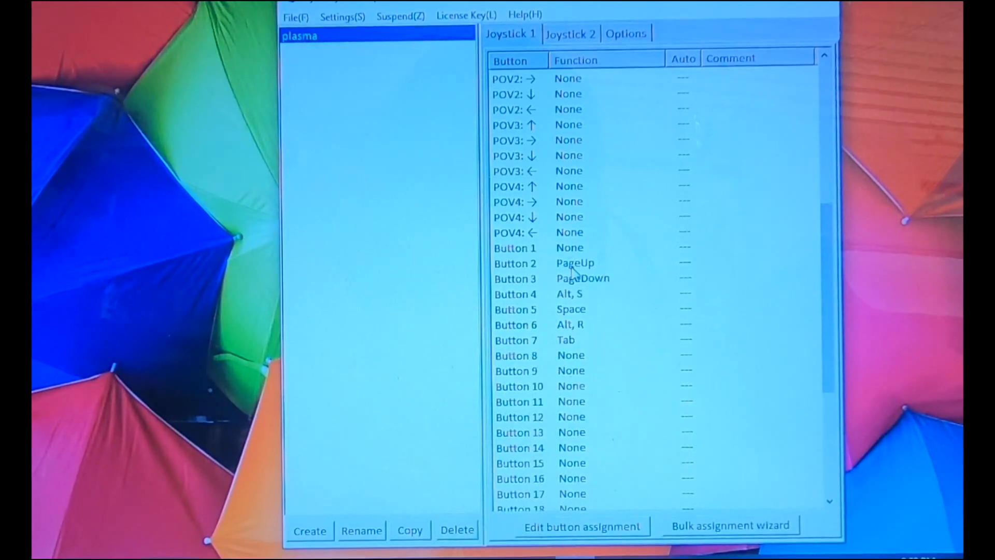
pyautogui.scroll(-3)
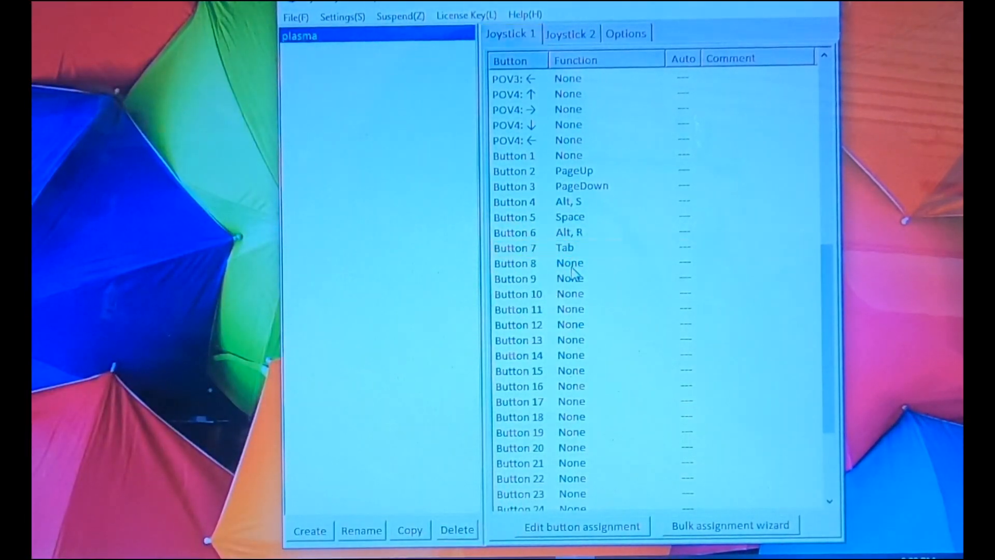
pyautogui.click(540, 247)
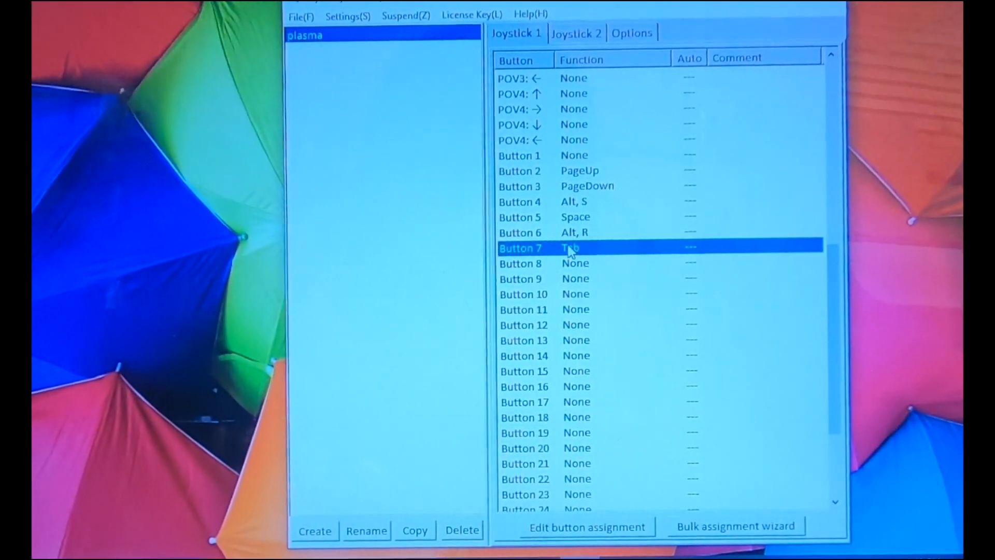
pyautogui.doubleClick(571, 248)
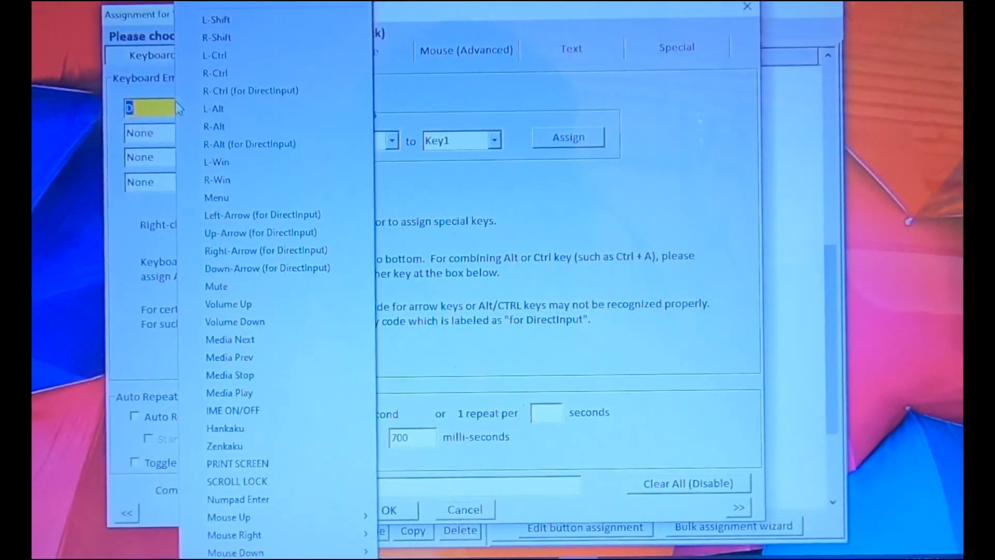
pyautogui.moveTo(259, 144)
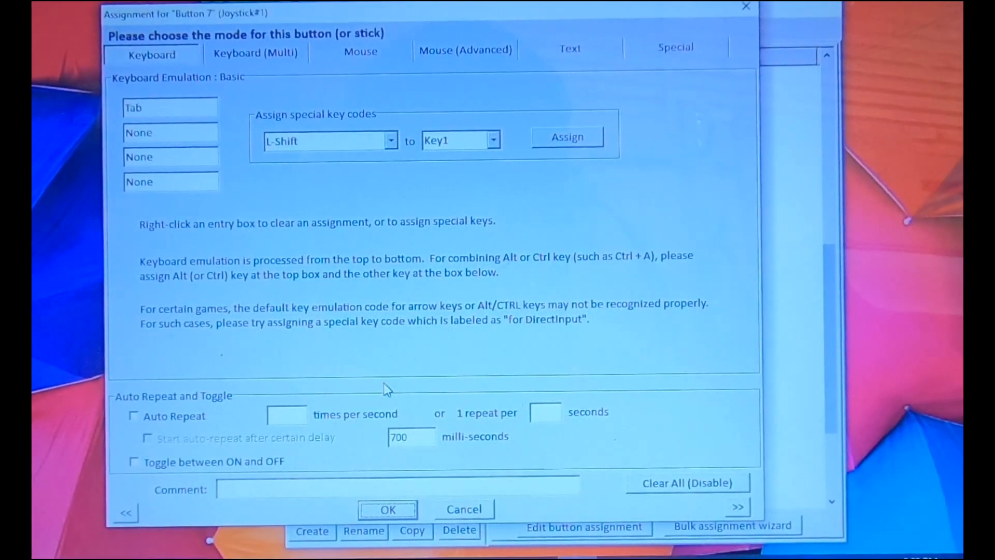
pyautogui.click(387, 510)
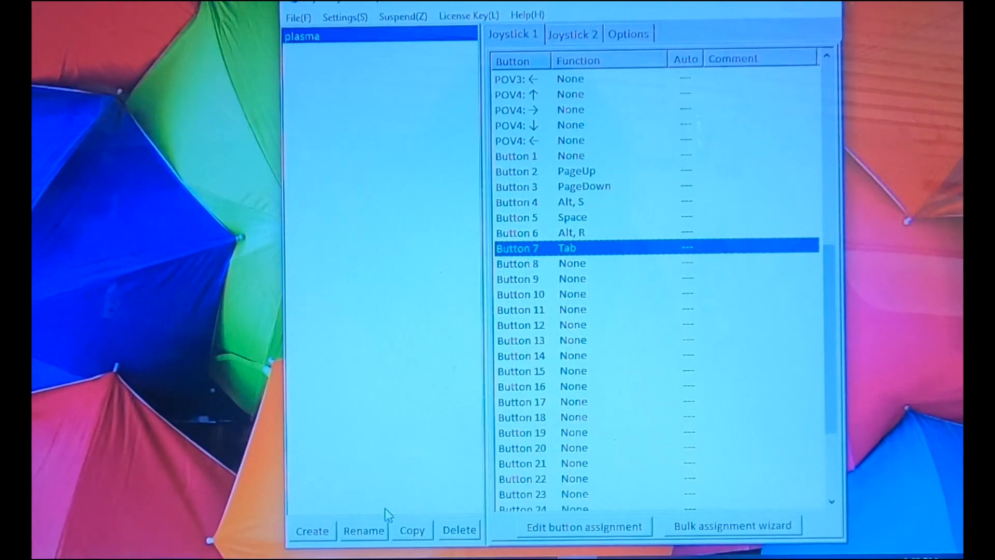
pyautogui.moveTo(406, 425)
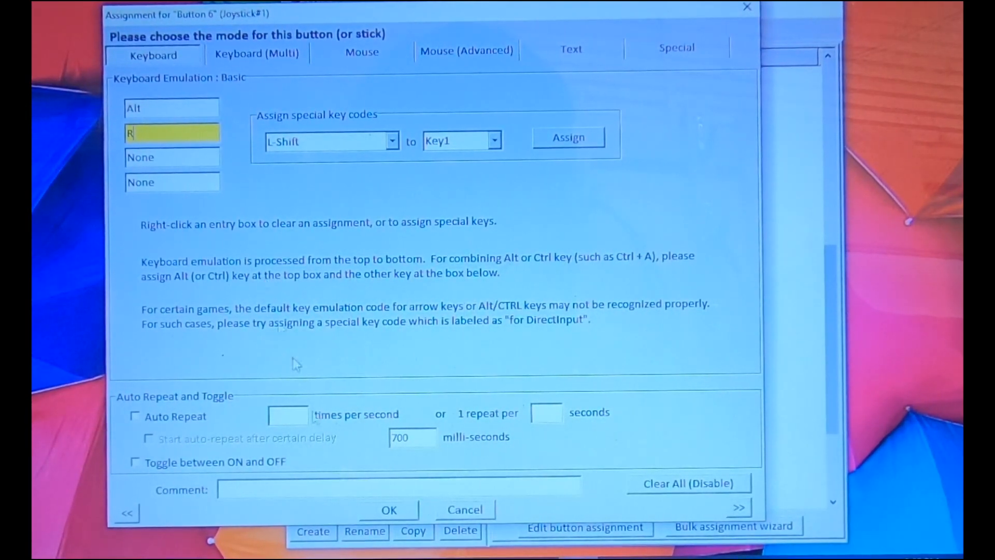
# Step: Keep Alt+R on Button 6 and bring up Button 4's Alt+S assignment
pyautogui.click(389, 510)
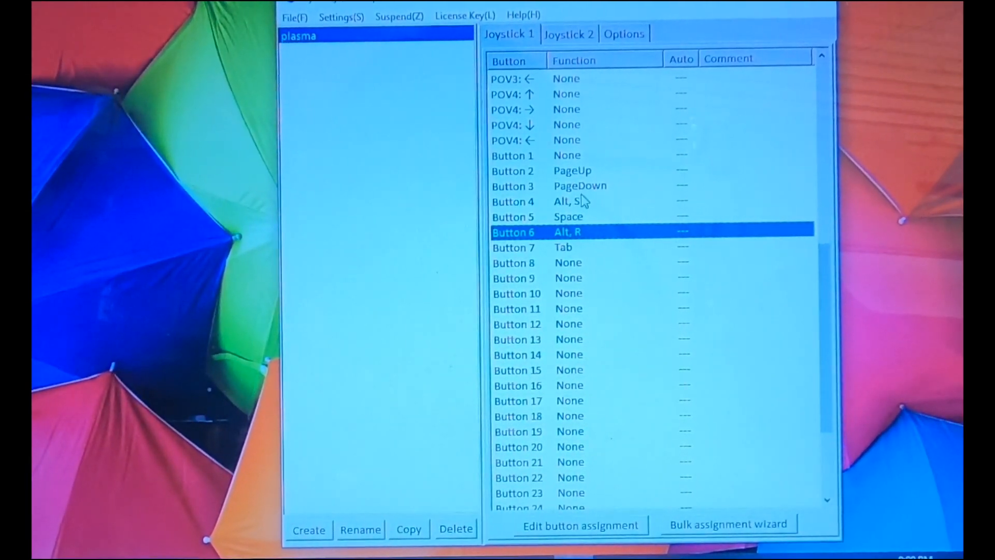
pyautogui.doubleClick(513, 201)
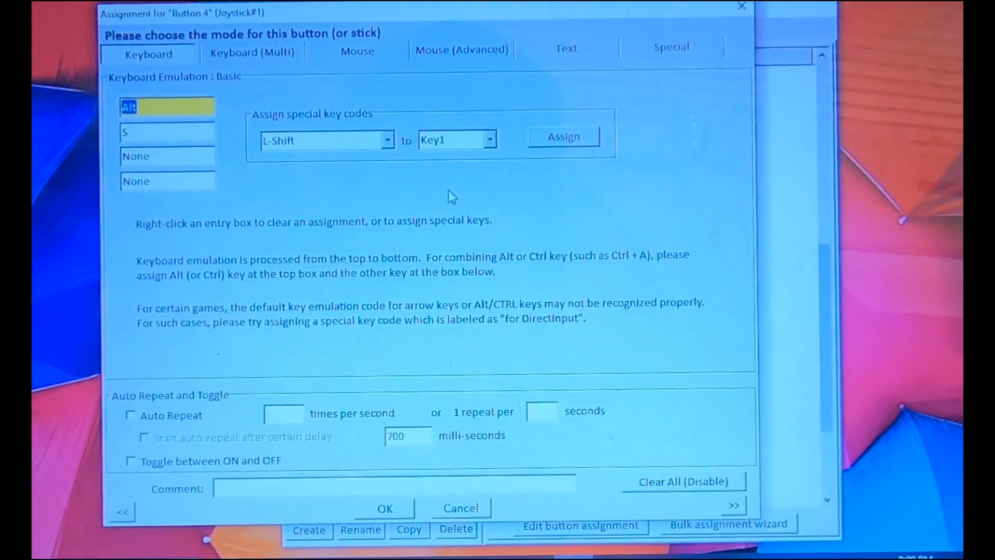